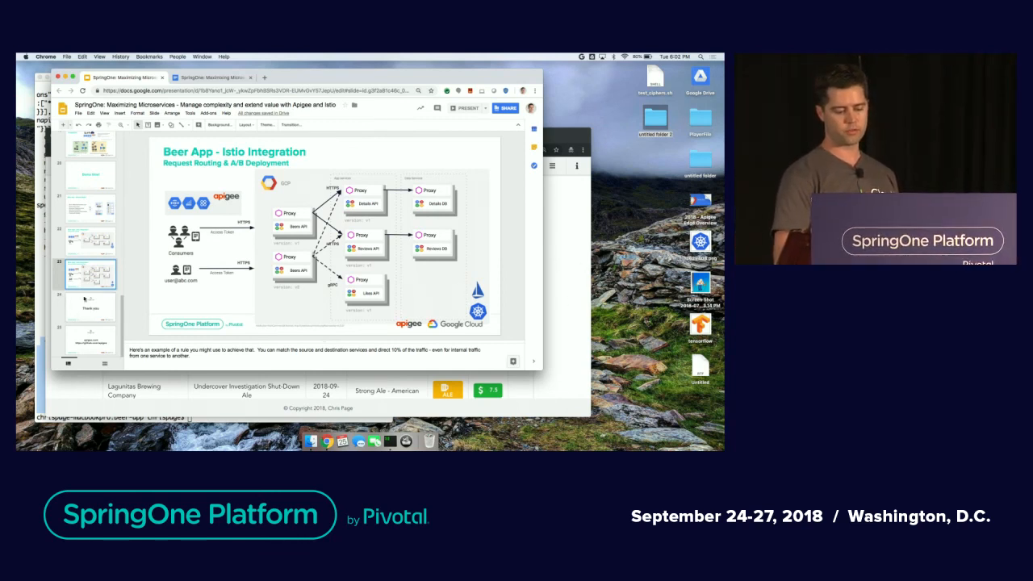
Jump to the closing slide listing apigee.com and github.com/apigee.
left_click(91, 335)
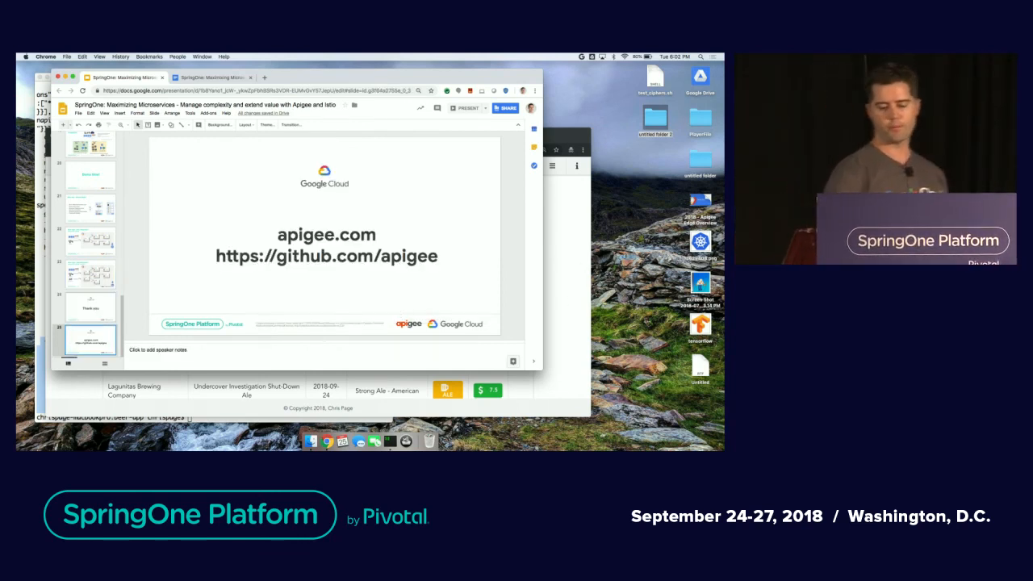